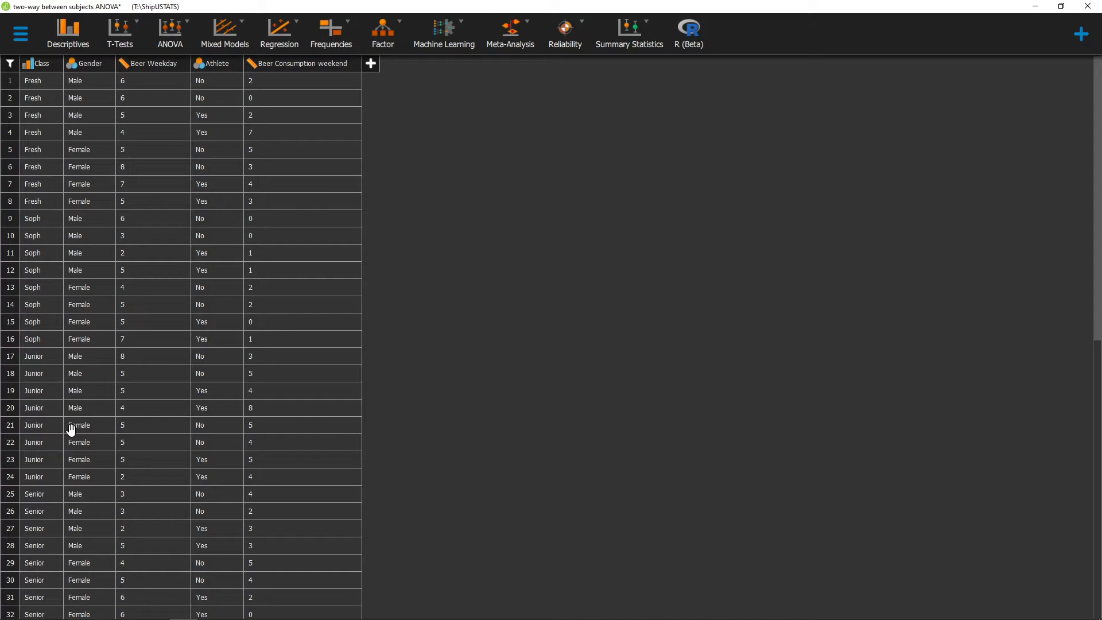
mouse_move(160, 270)
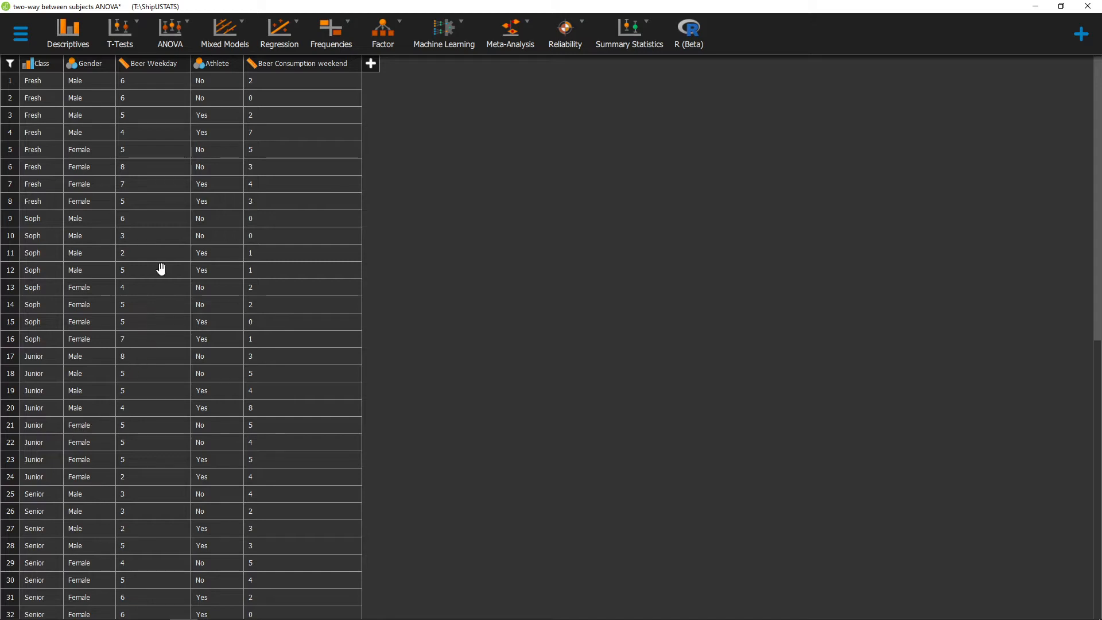
mouse_move(178, 200)
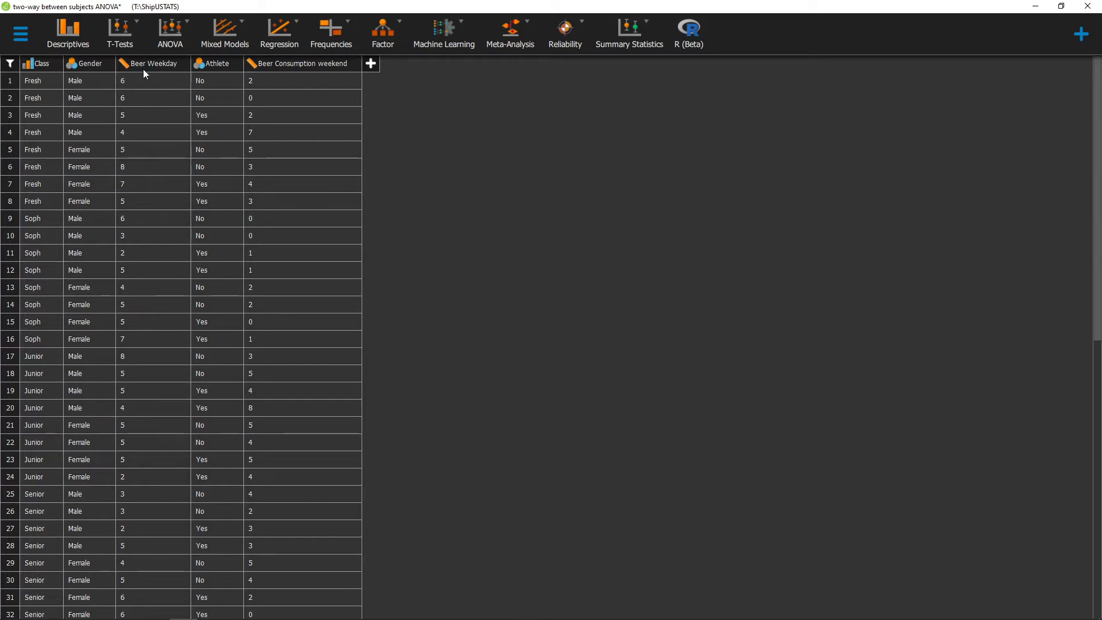
mouse_move(160, 69)
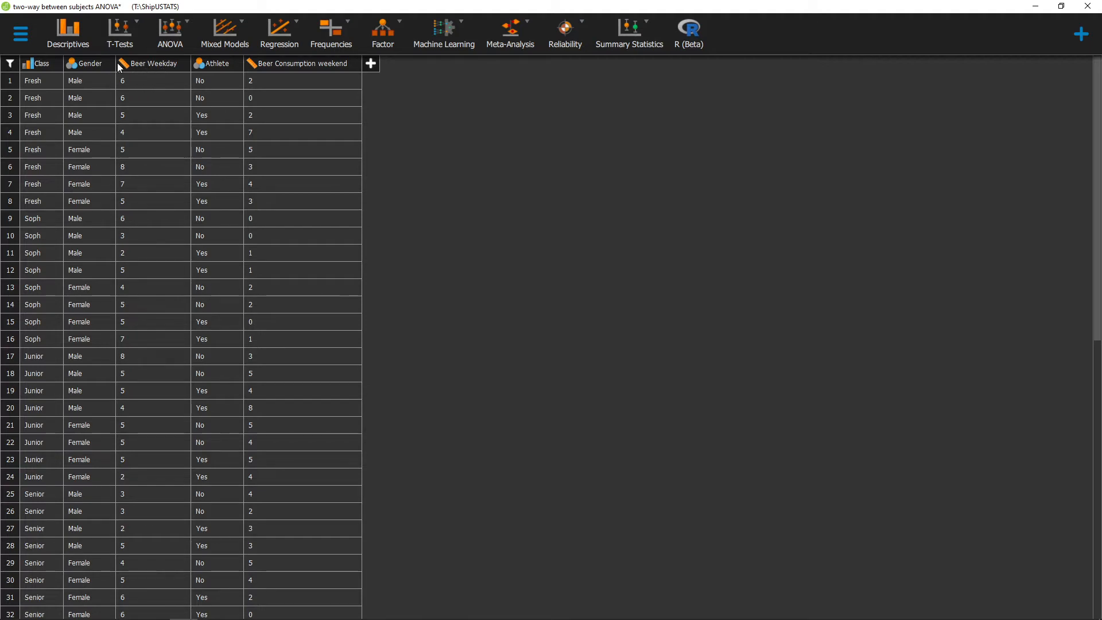
mouse_move(172, 71)
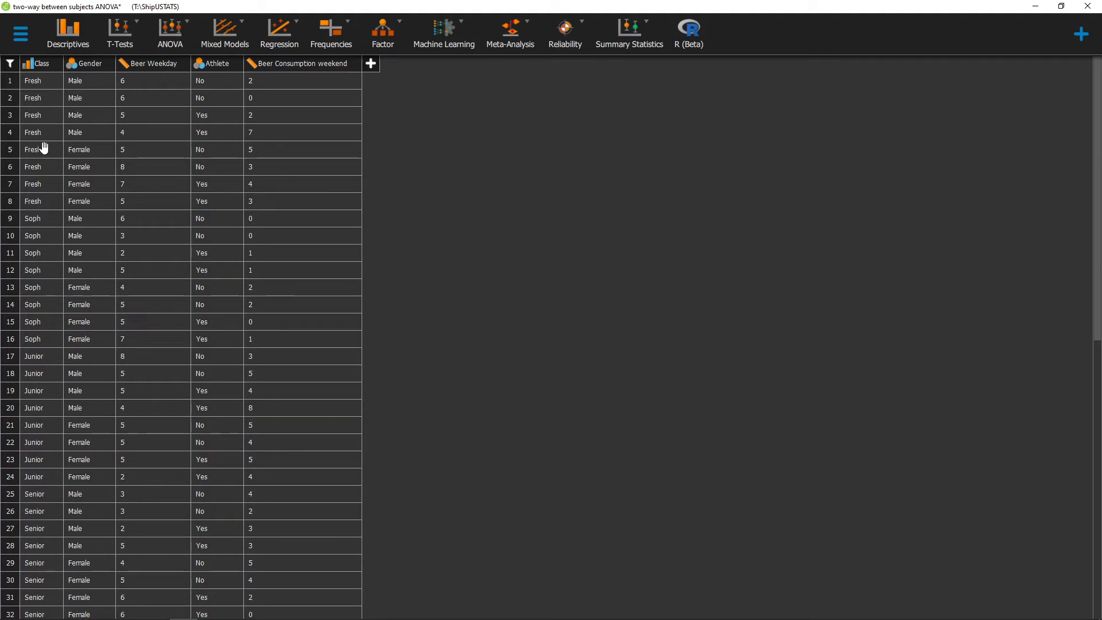
mouse_move(47, 282)
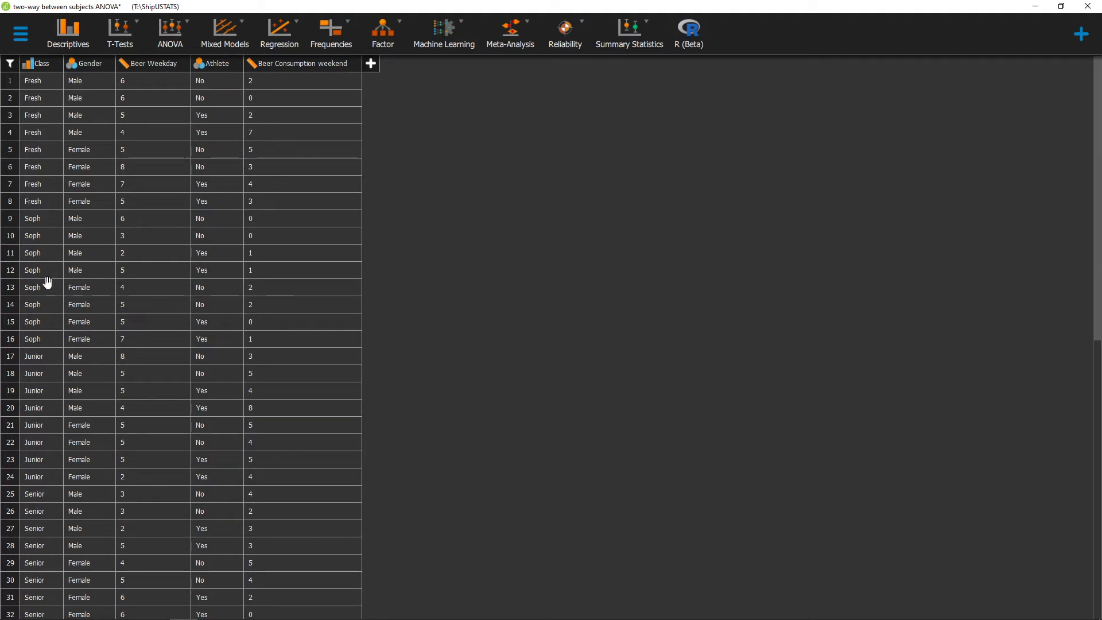
mouse_move(125, 253)
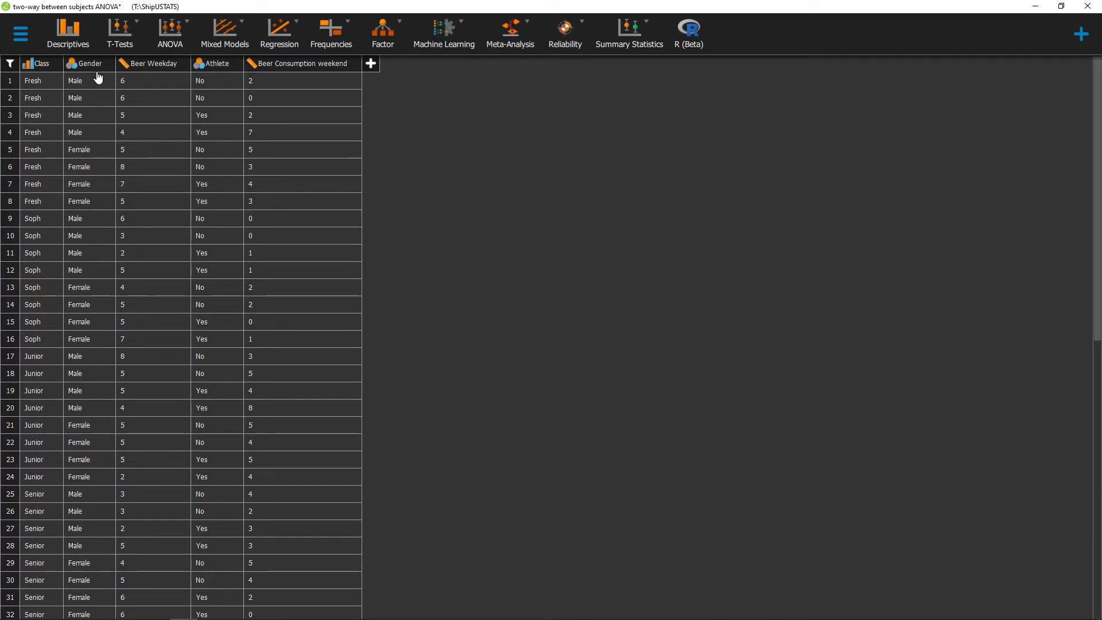
- Run Descriptive Statistics on Beer Weekday as the analysed variable
click(67, 33)
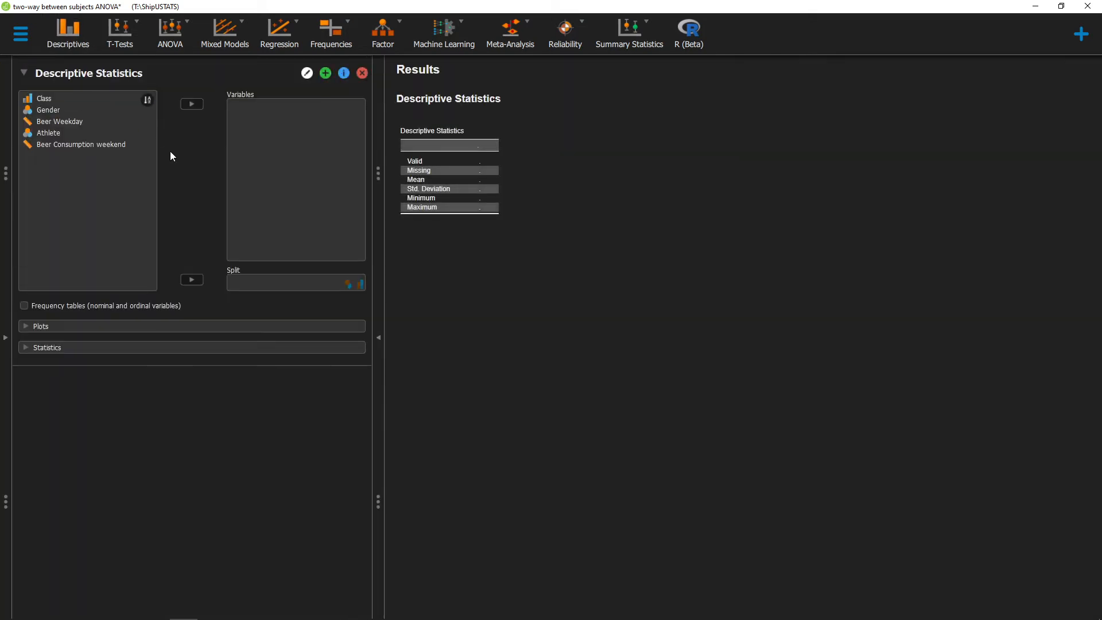
click(48, 109)
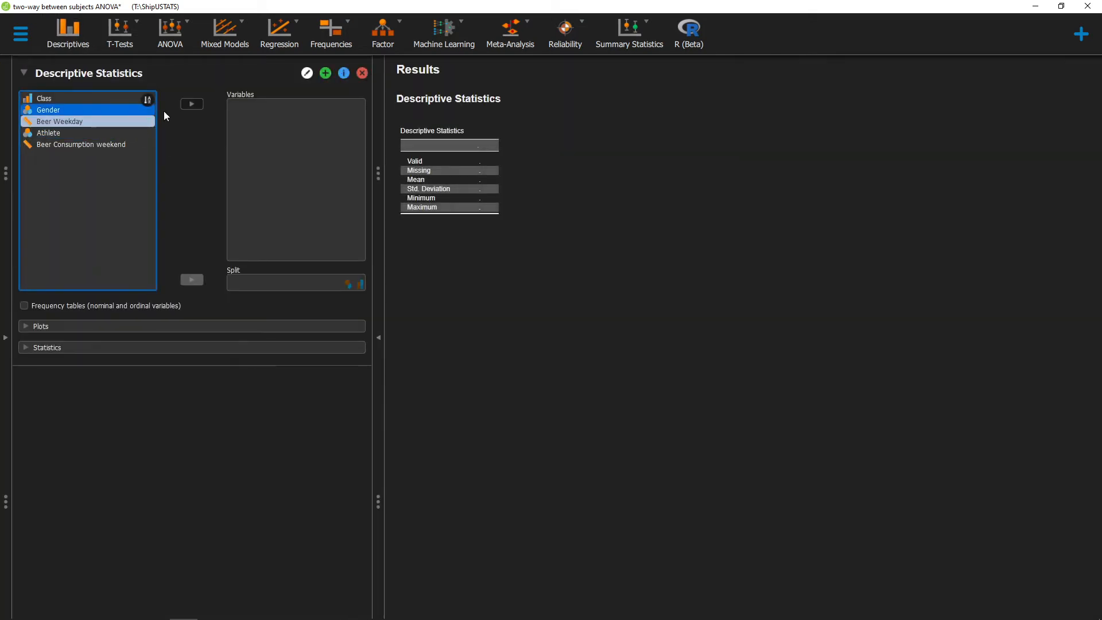
click(191, 104)
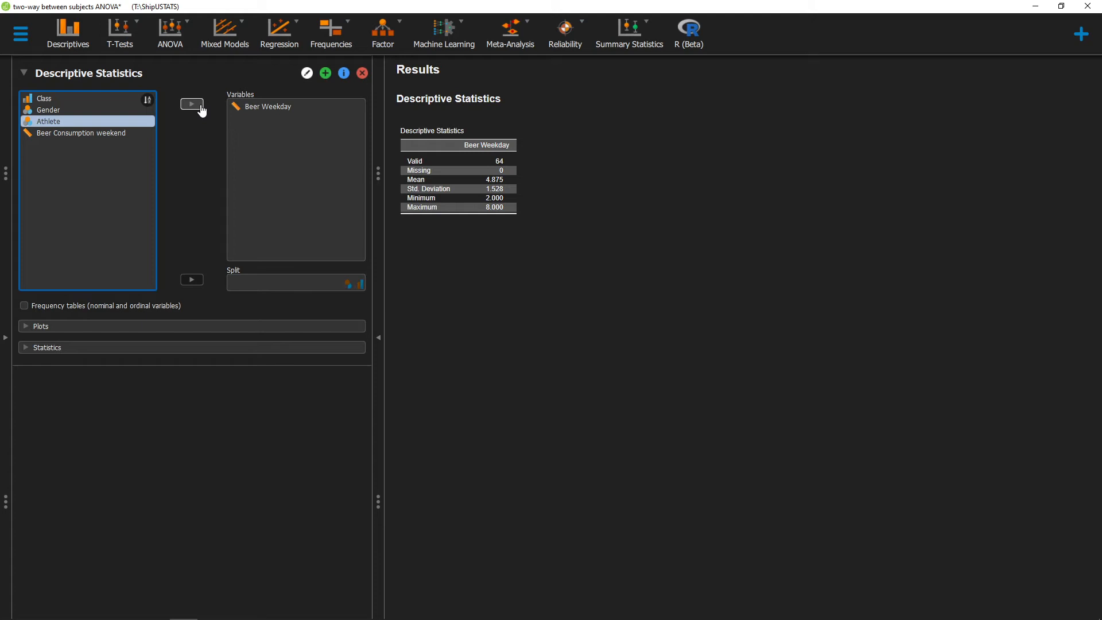
click(44, 98)
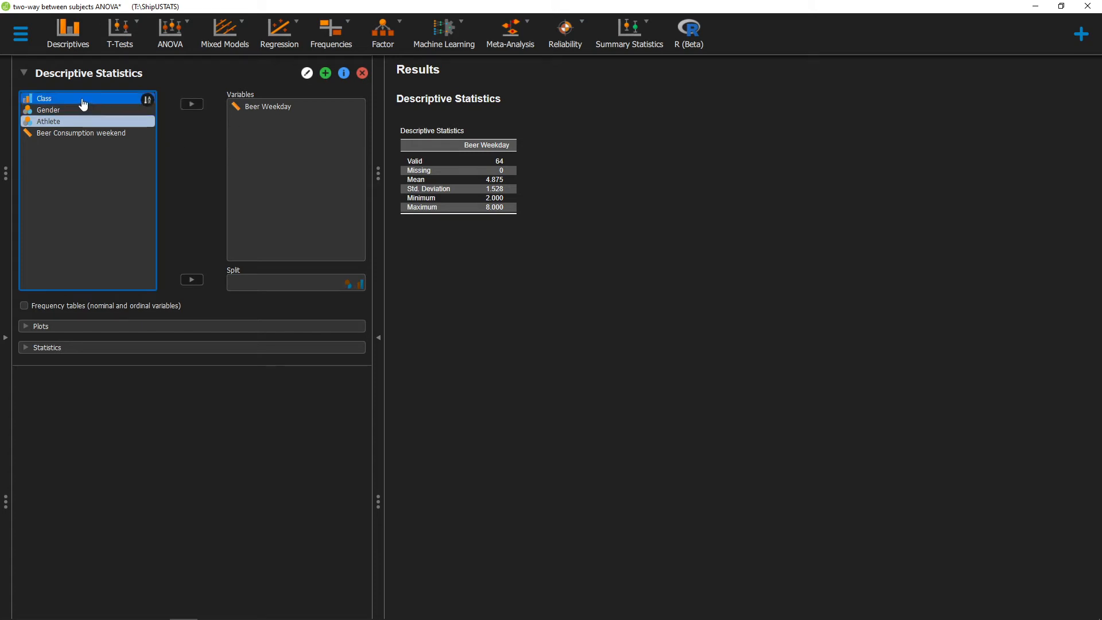
click(45, 97)
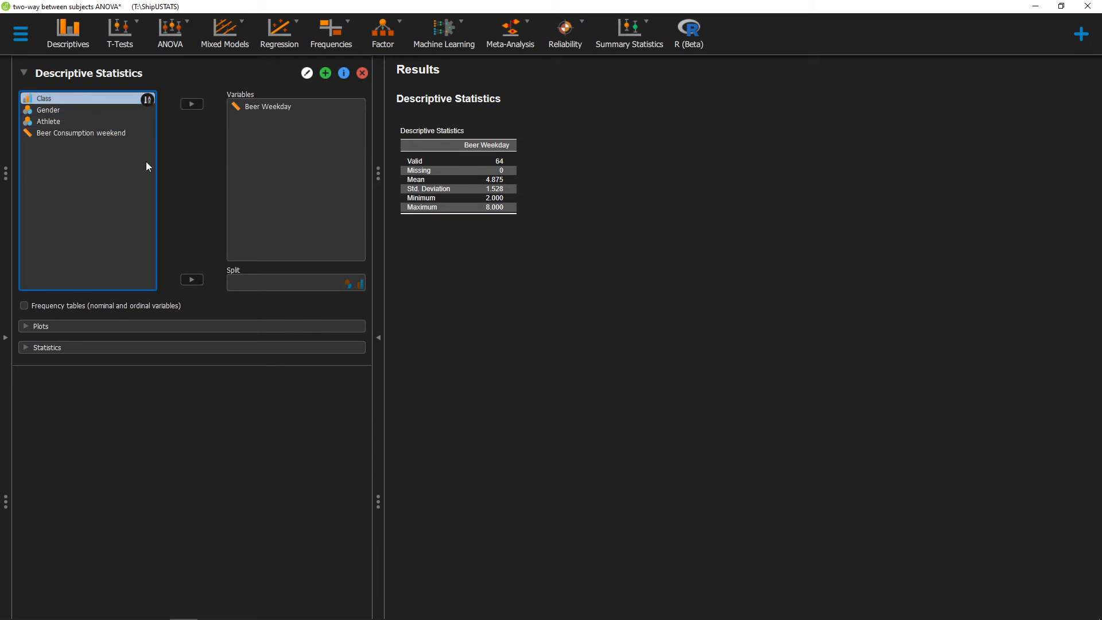
mouse_move(191, 280)
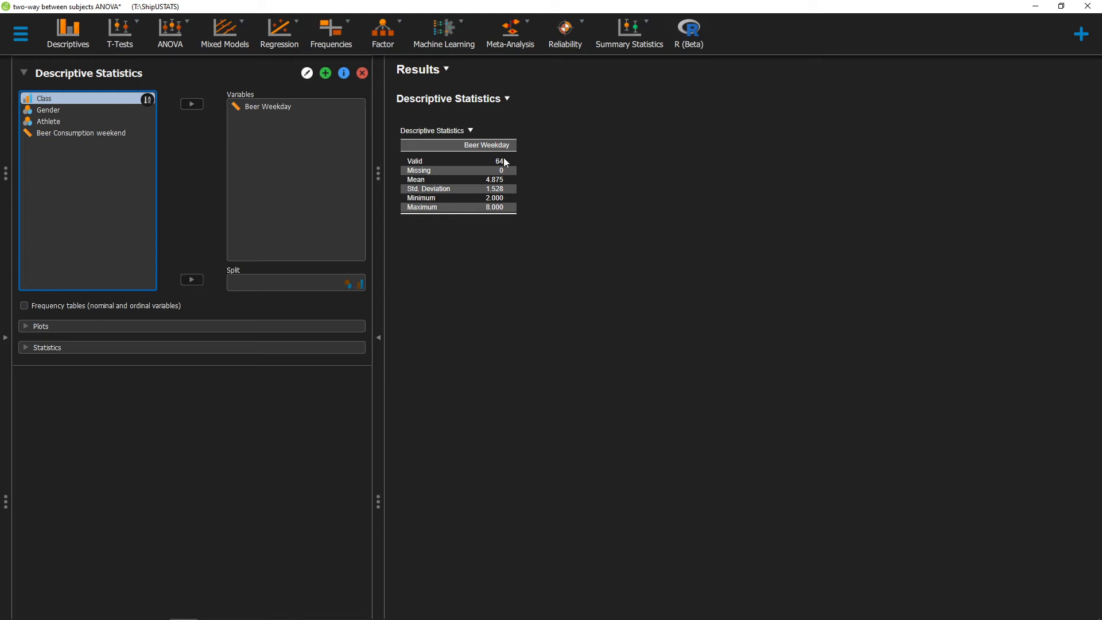
mouse_move(479, 155)
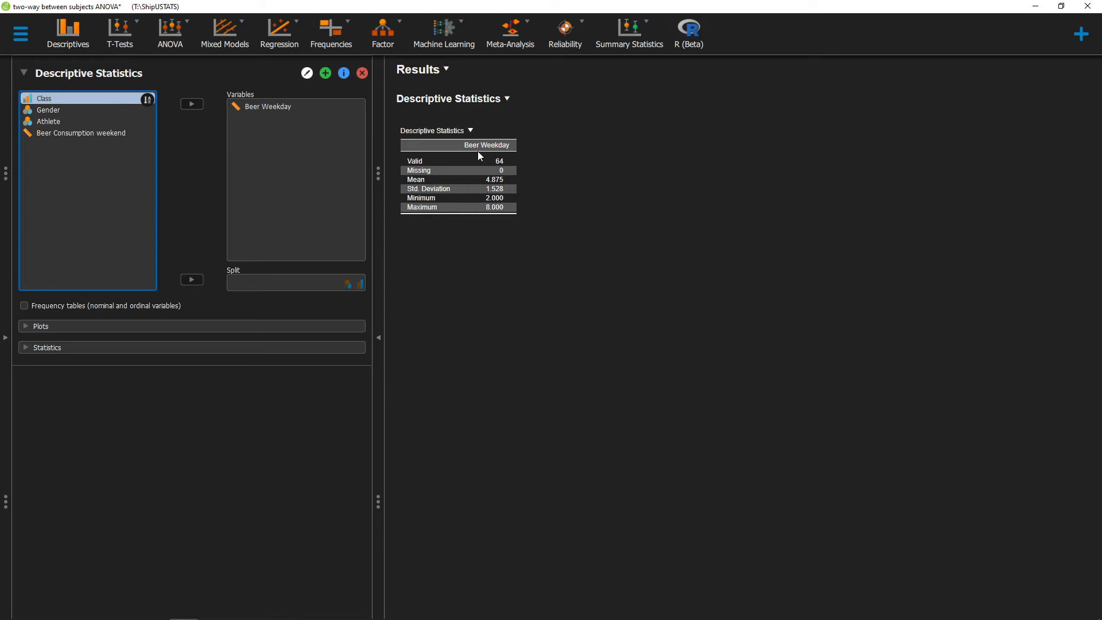
mouse_move(489, 160)
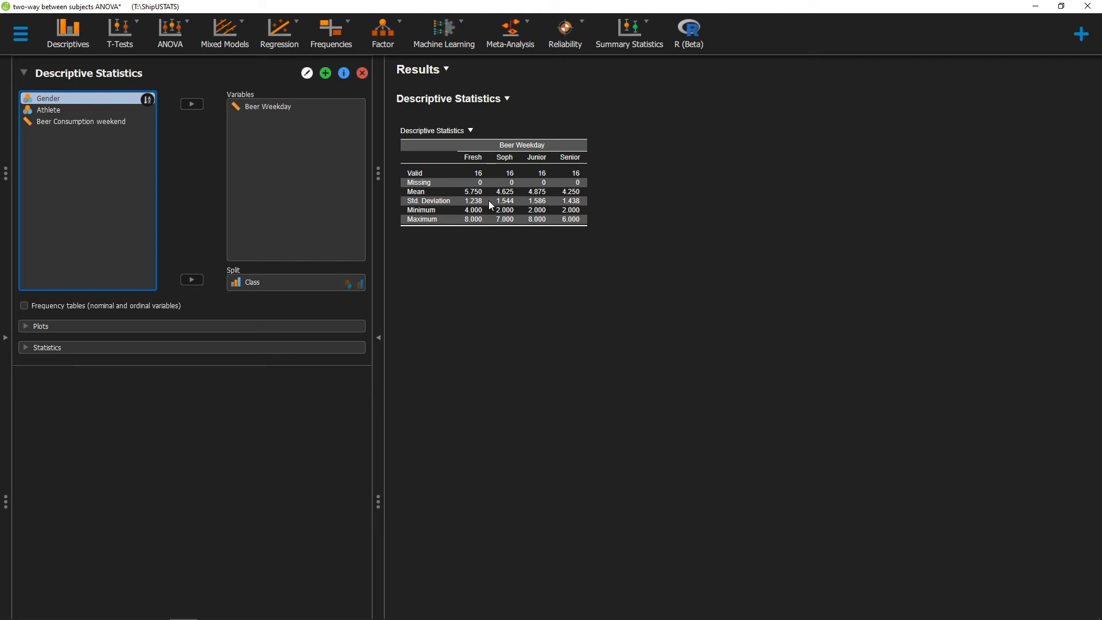
mouse_move(534, 151)
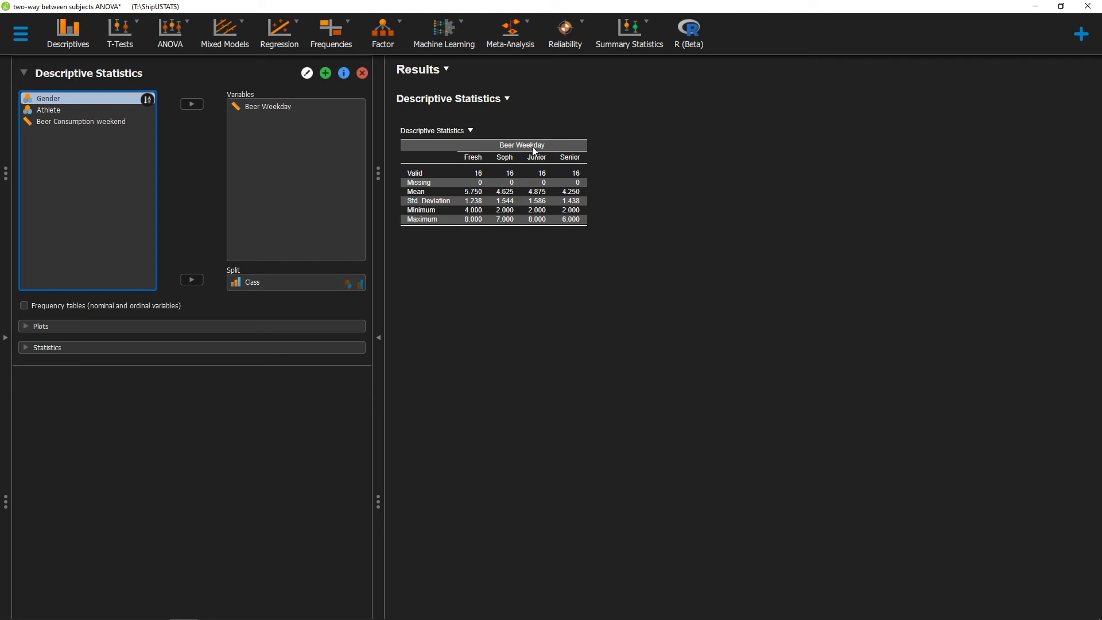
mouse_move(470, 162)
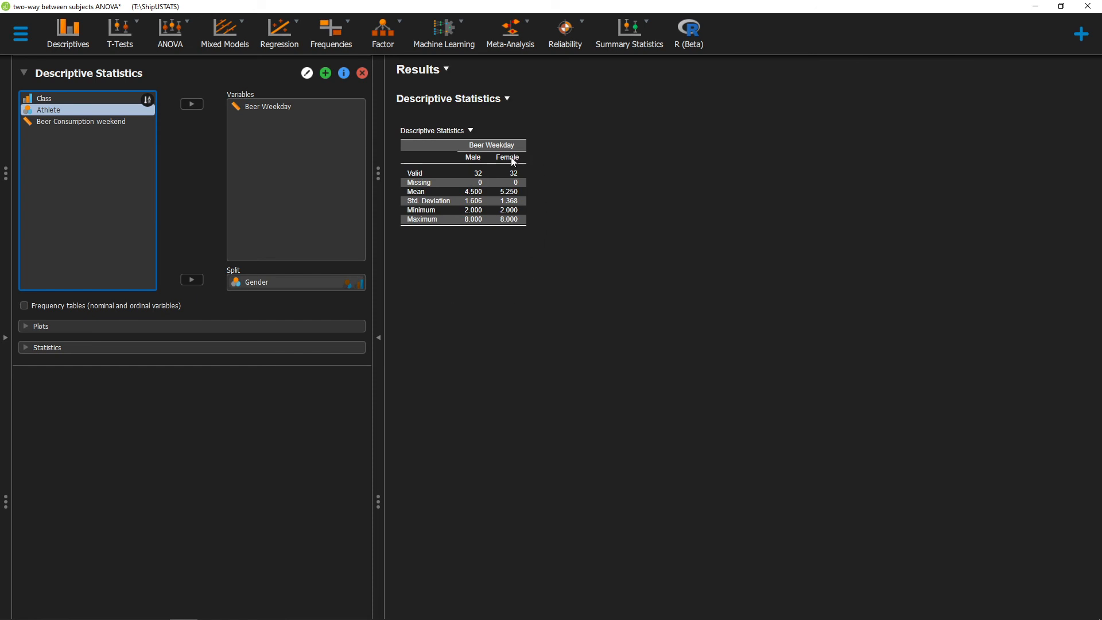
mouse_move(480, 162)
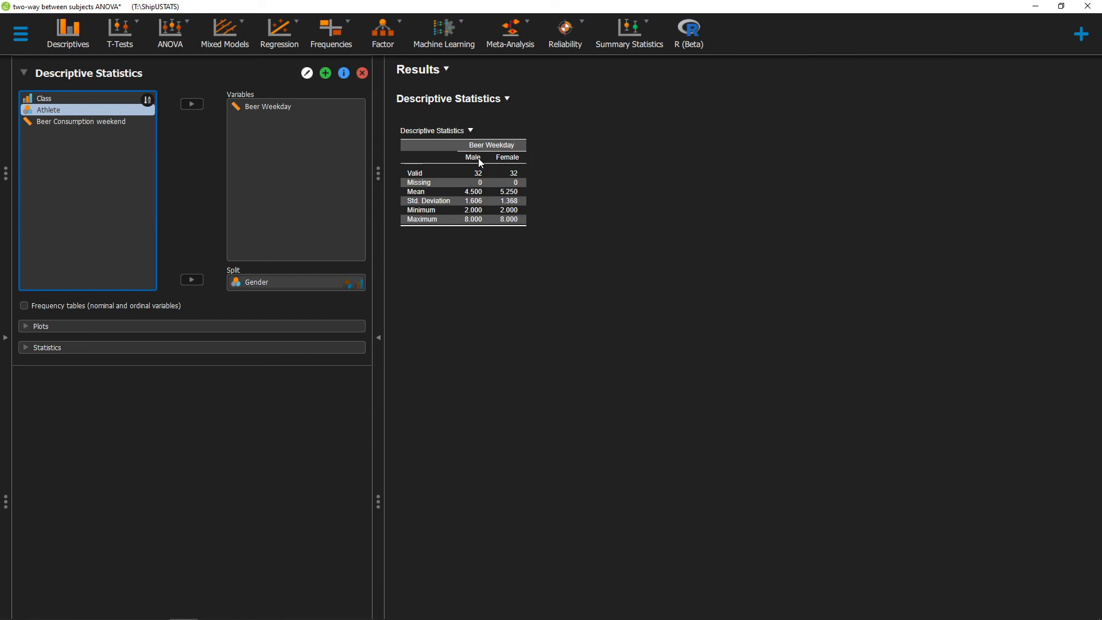
mouse_move(570, 200)
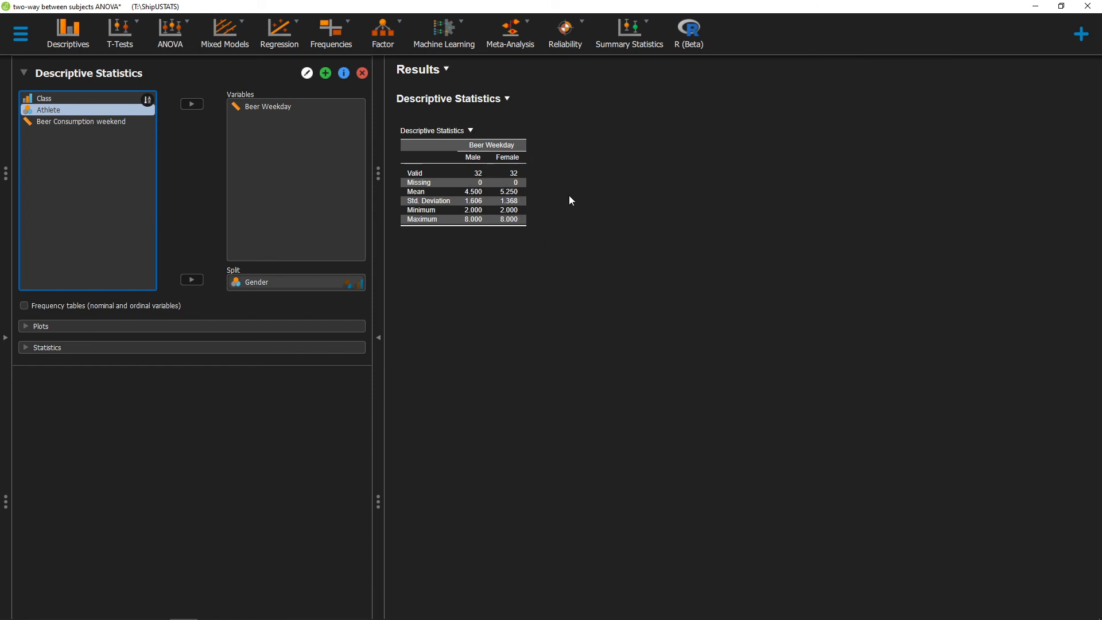